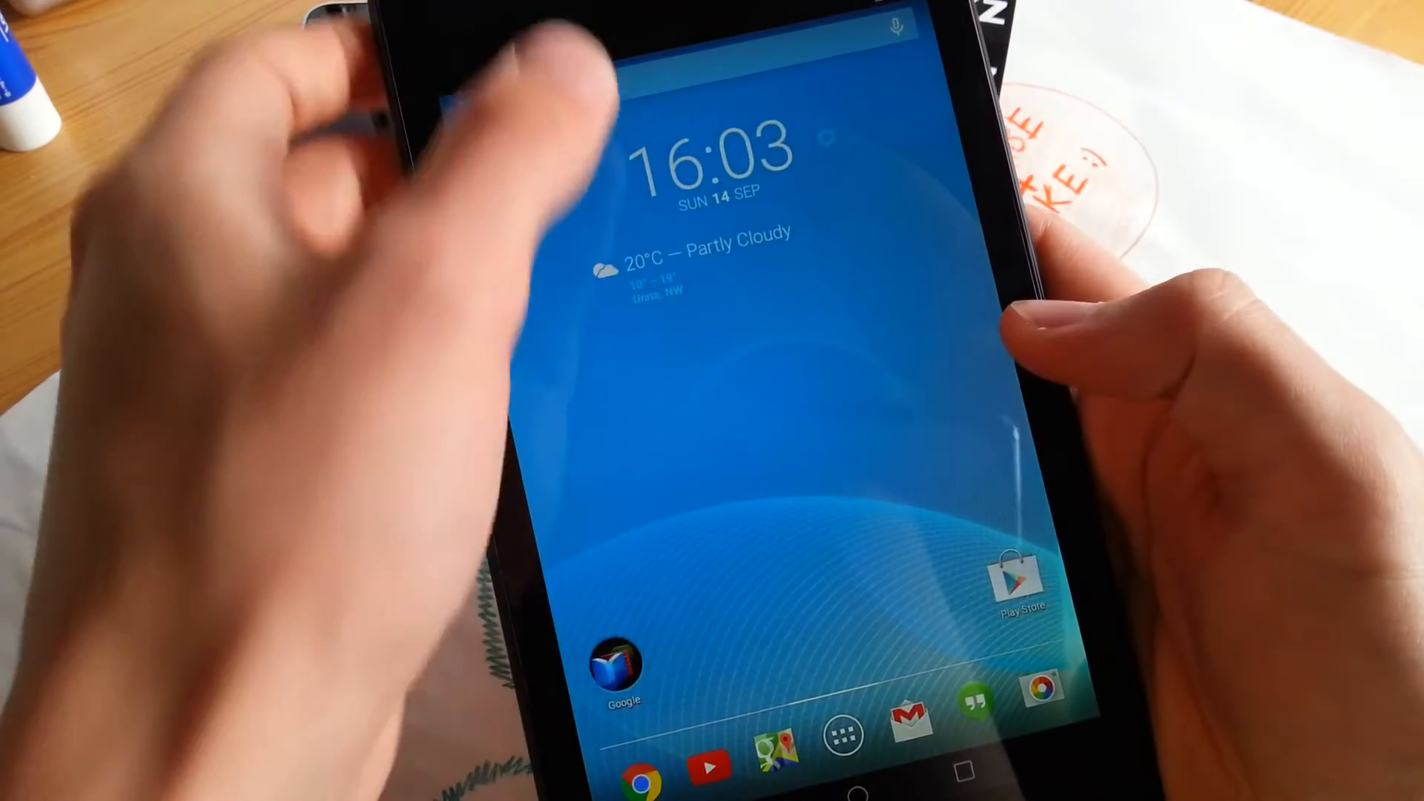
Launch the Cabinet Beta file explorer from the home screen's app drawer.
{"action": "left_click_drag", "start_coordinate": [709, 27], "coordinate": [709, 363]}
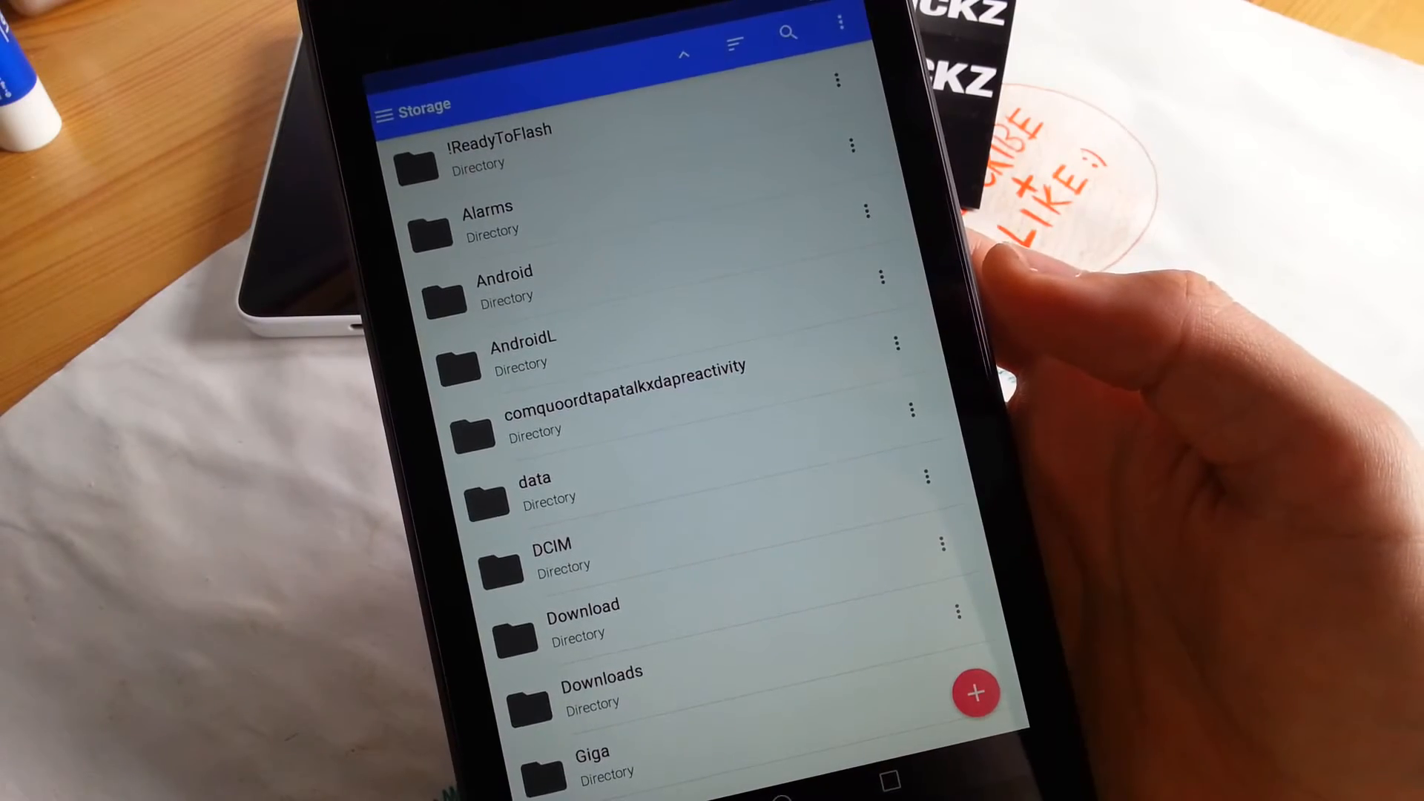
Choose Root in the navigation drawer, bringing up the Superuser Request dialog.
{"action": "left_click", "coordinate": [976, 693]}
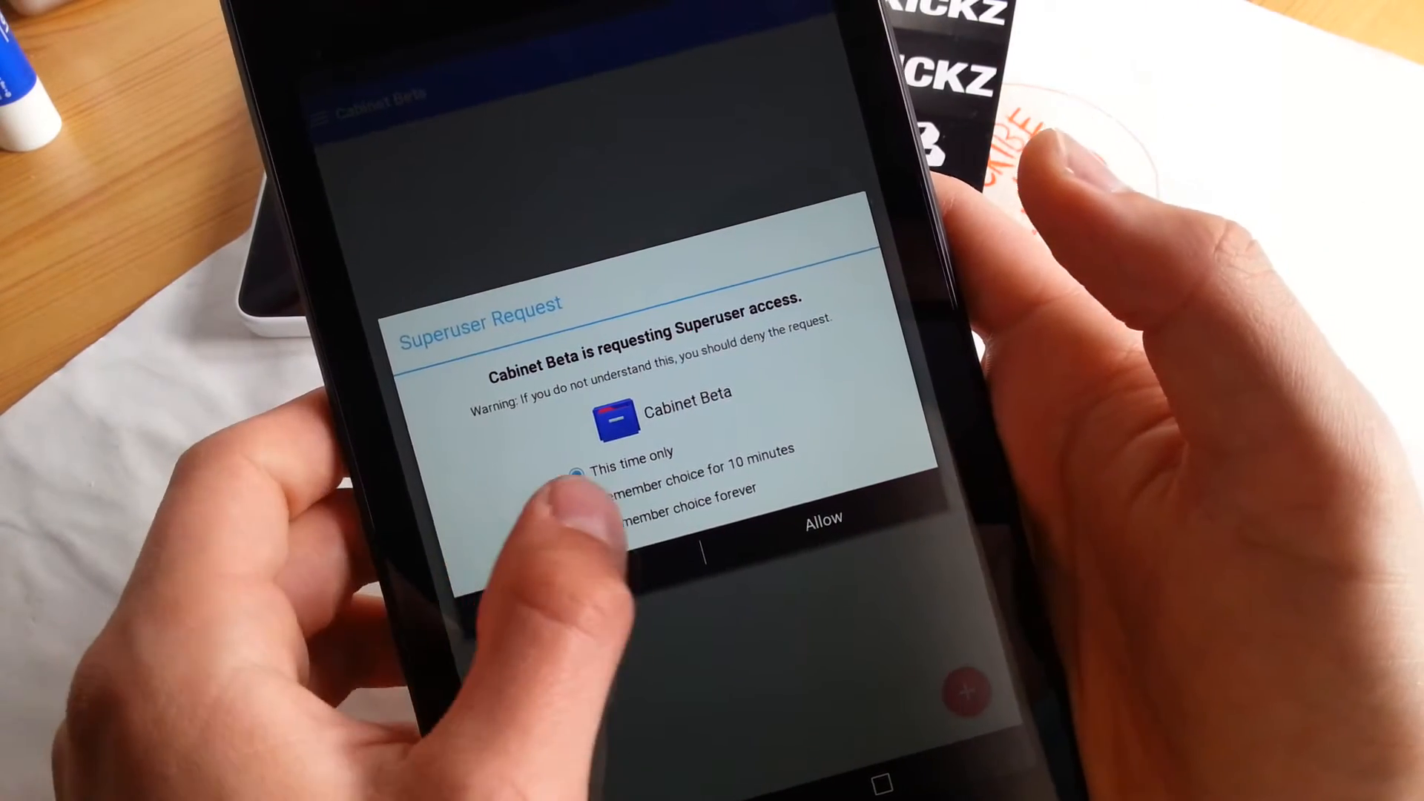
Allow Cabinet Beta superuser access with 'Remember choice forever' selected.
{"action": "left_click", "coordinate": [592, 530]}
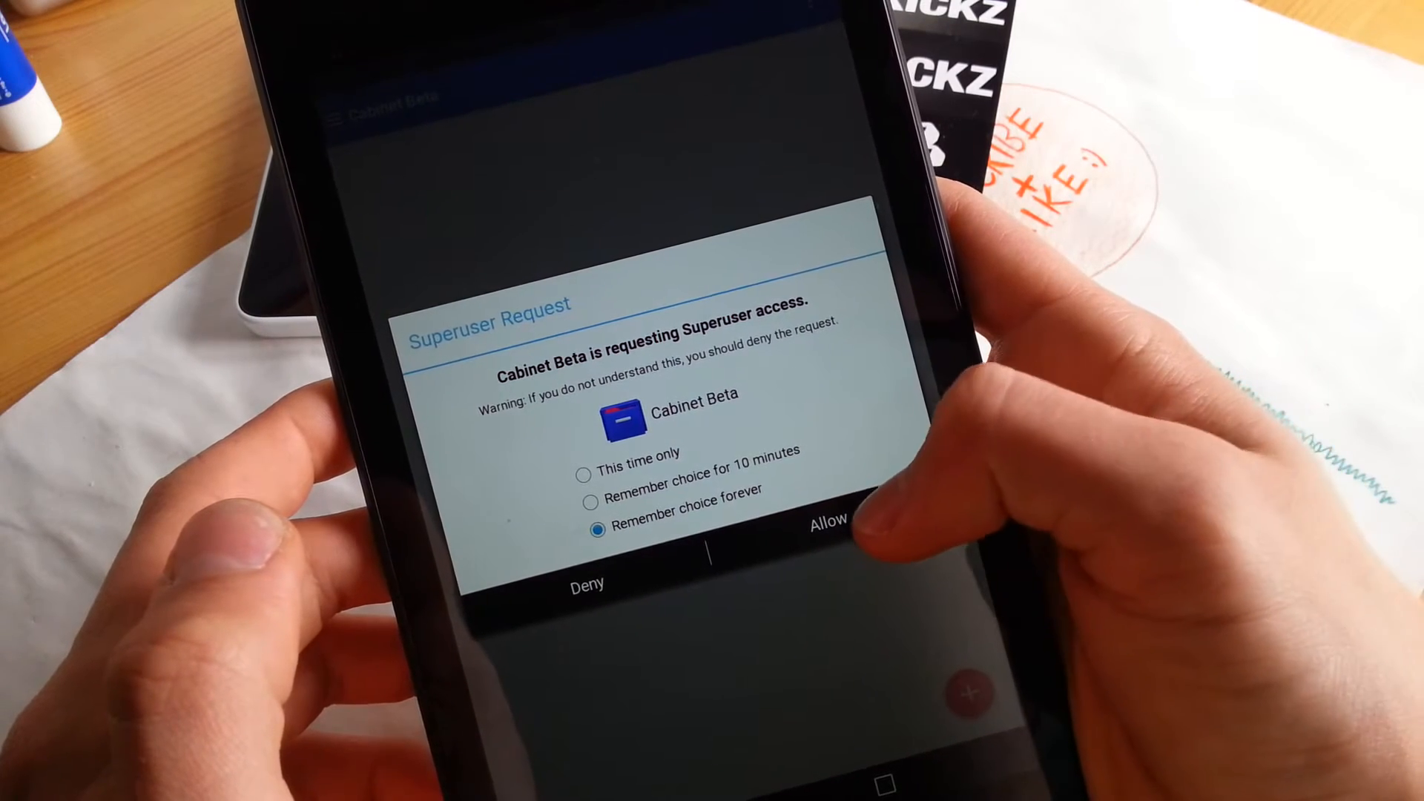
{"action": "left_click", "coordinate": [827, 519]}
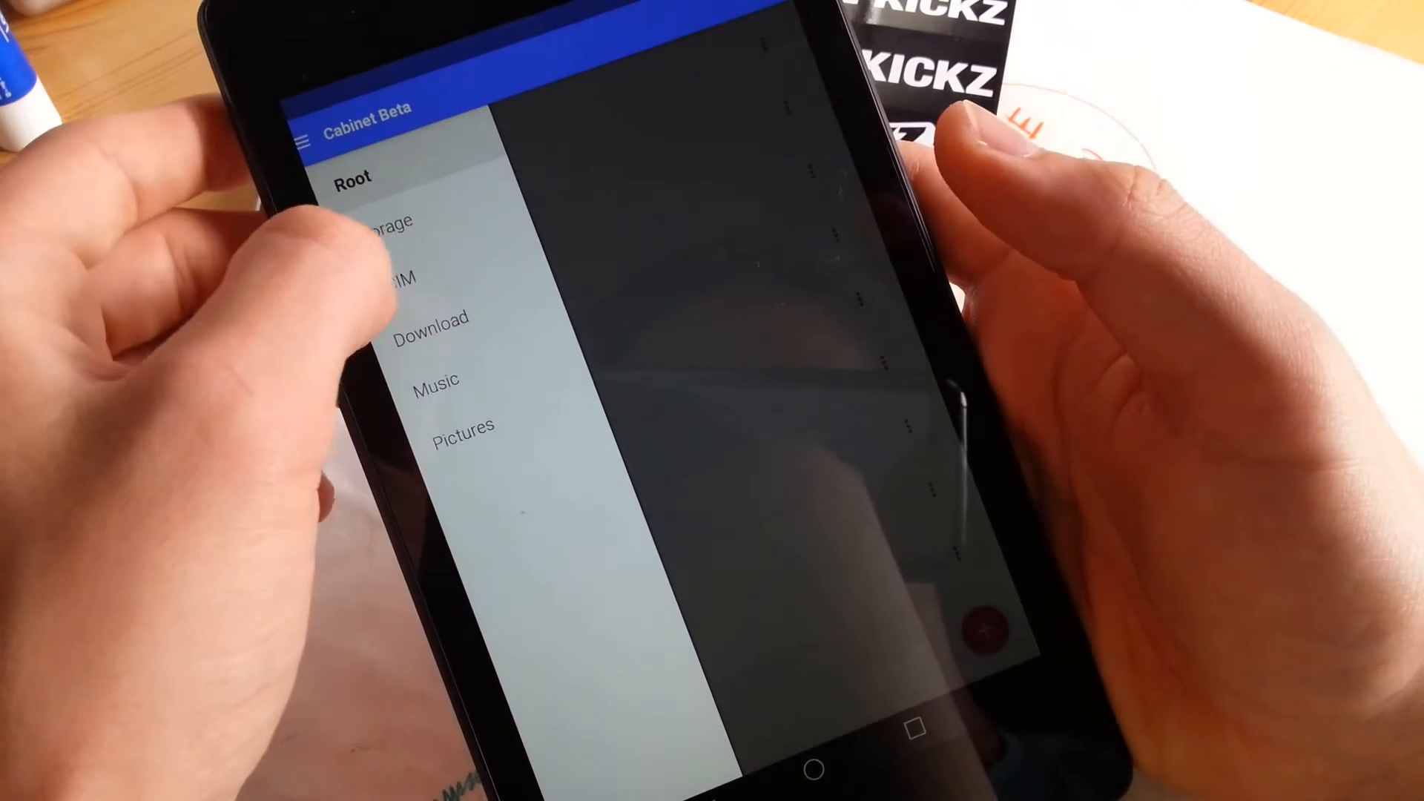
List the root directory (acct, cache, config, data, dev, etc, sdcard) and return home.
{"action": "left_click", "coordinate": [351, 175]}
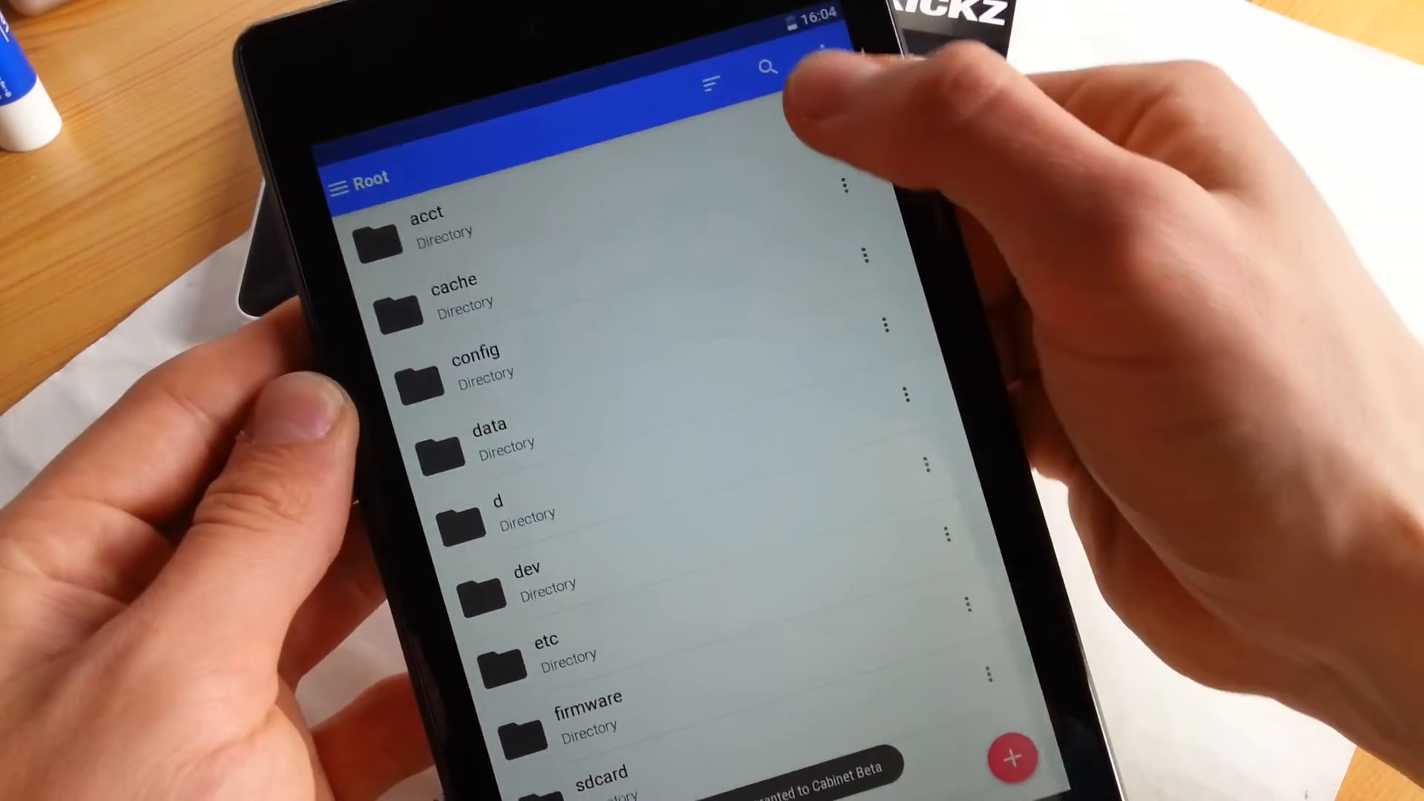
{"action": "left_click", "coordinate": [710, 81]}
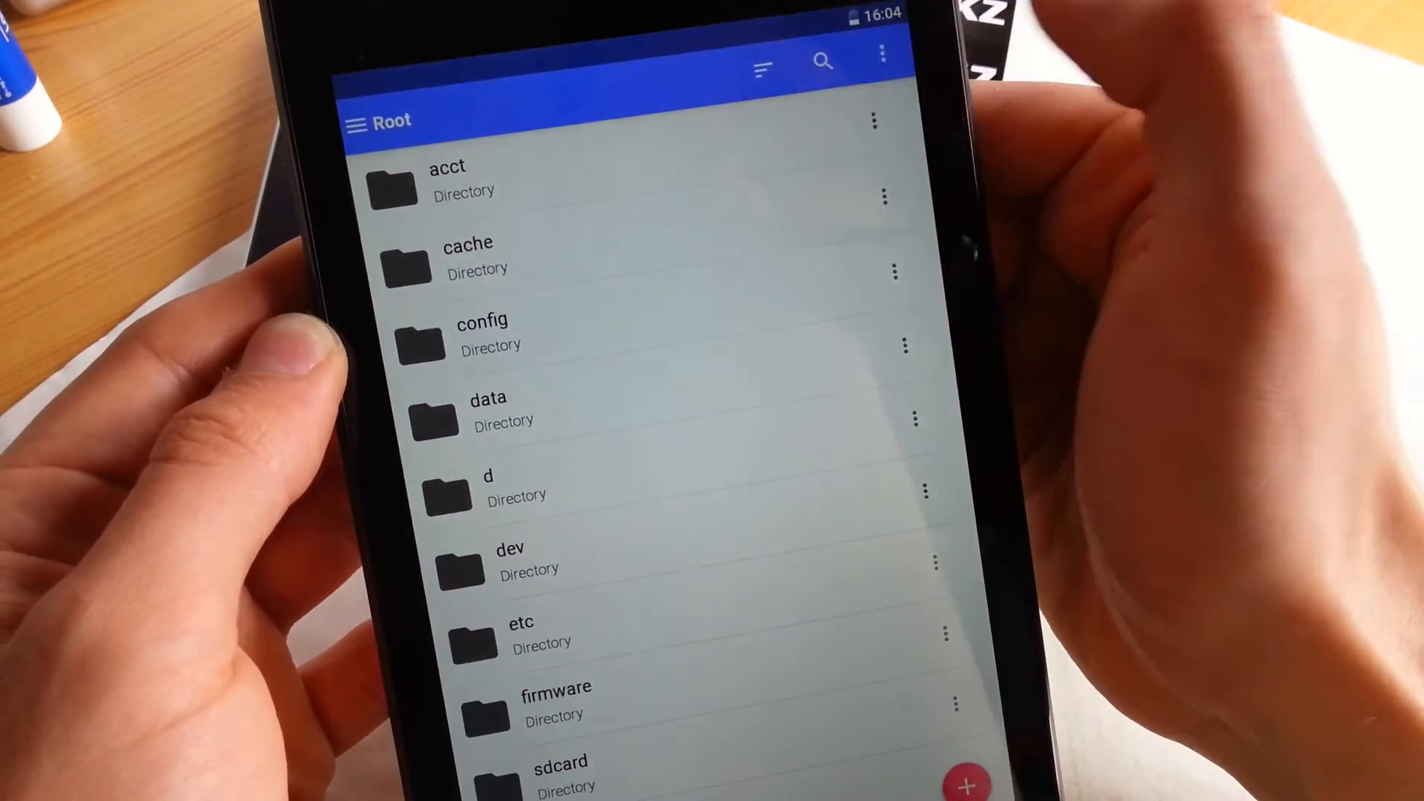
{"action": "left_click", "coordinate": [904, 55]}
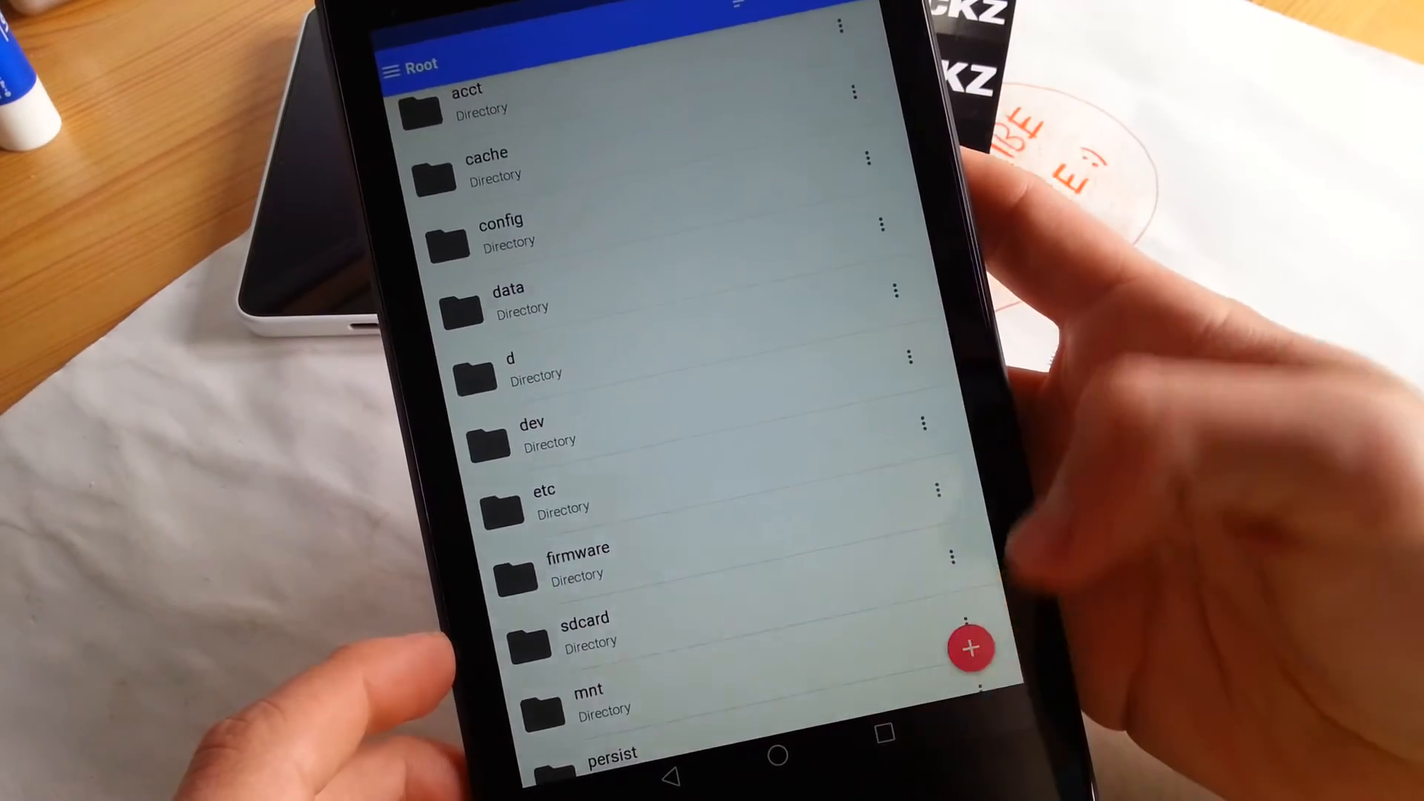
{"action": "left_click", "coordinate": [970, 646]}
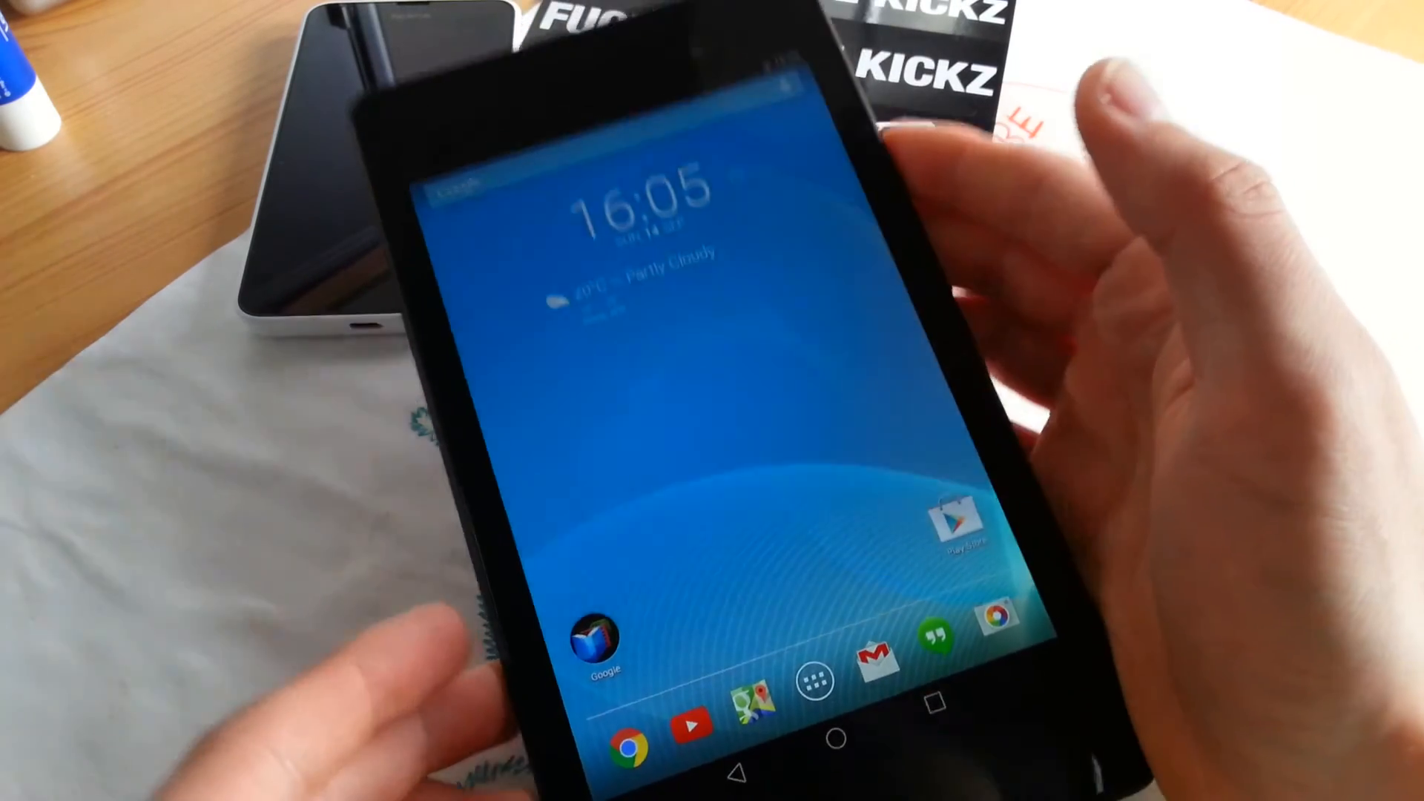
Exit to the home screen and show all installed apps in the app drawer.
{"action": "left_click", "coordinate": [815, 682]}
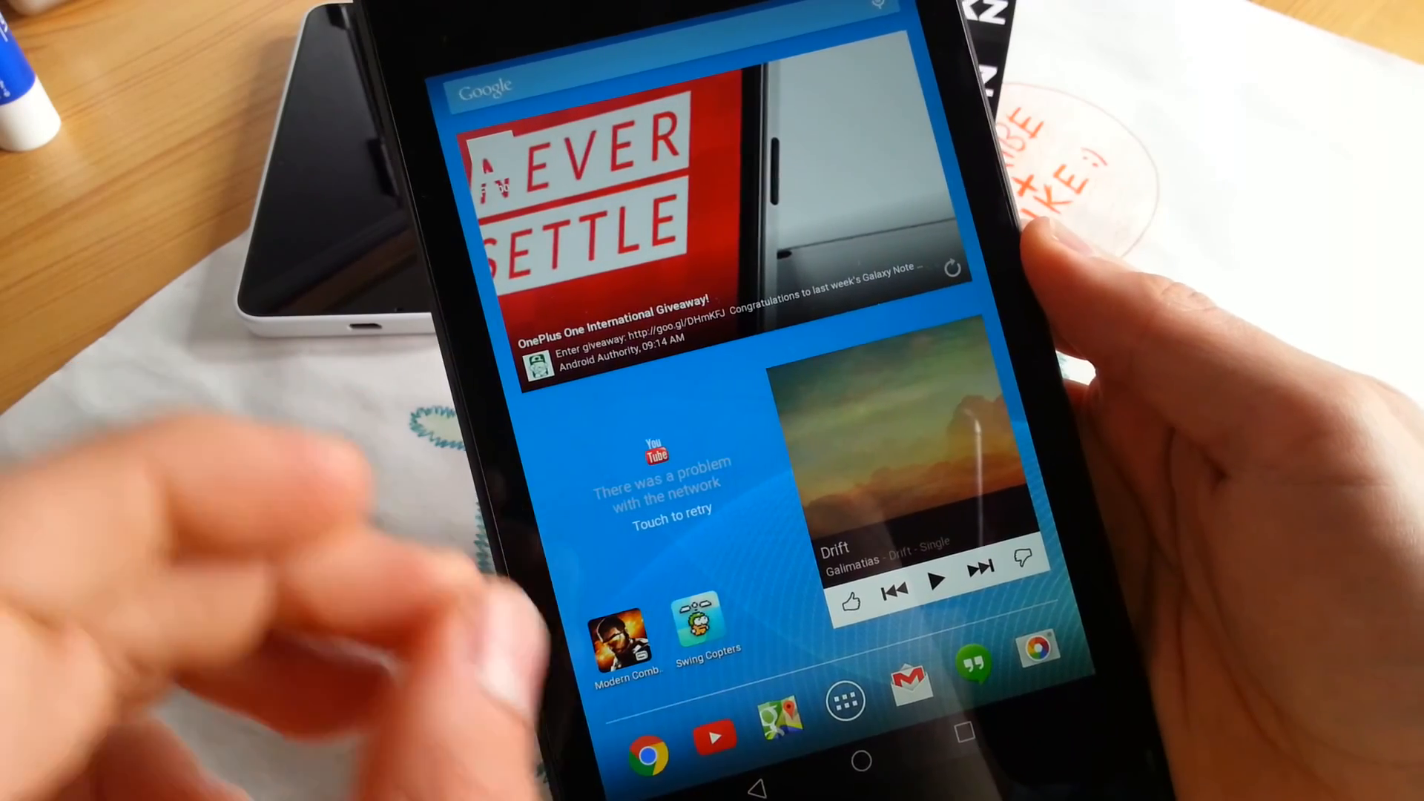
{"action": "left_click", "coordinate": [844, 698]}
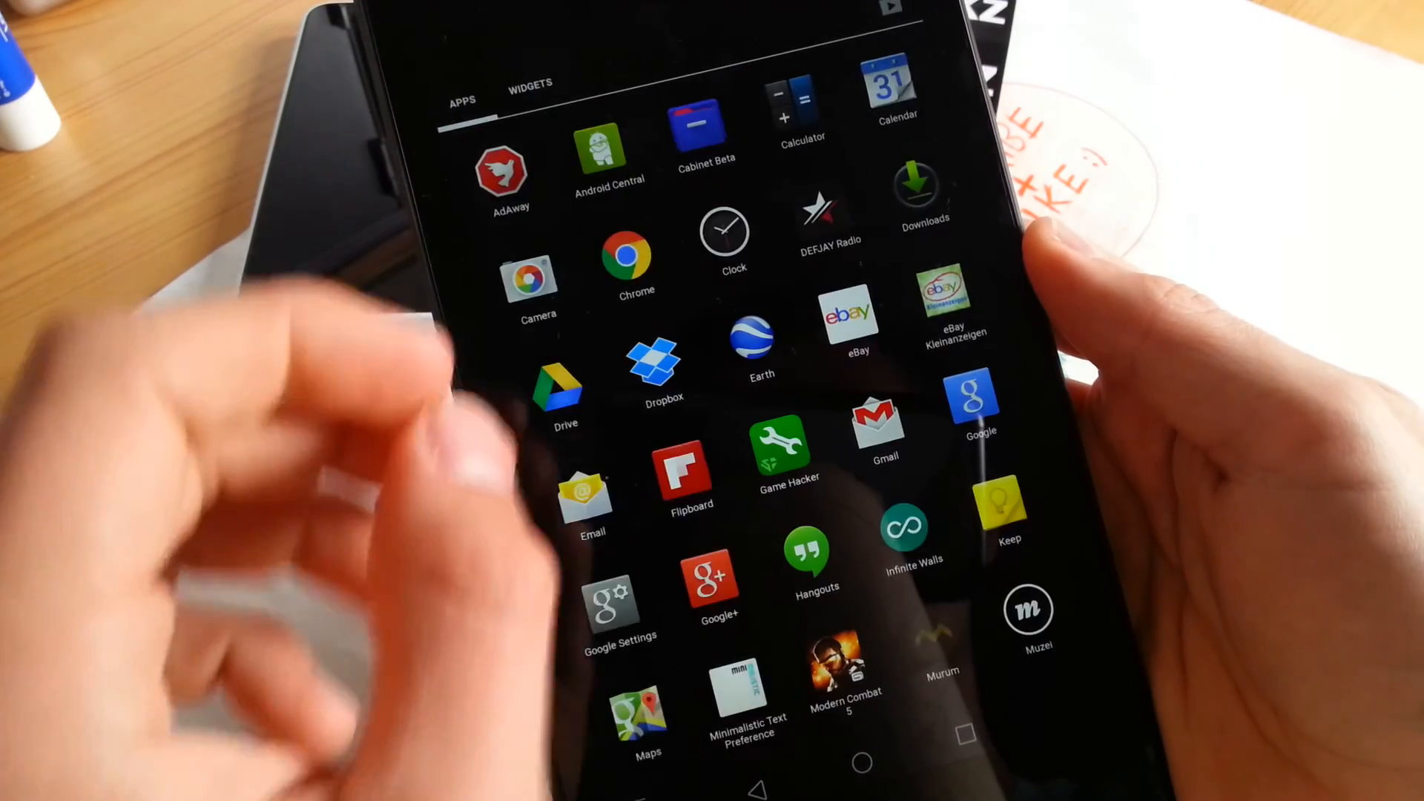